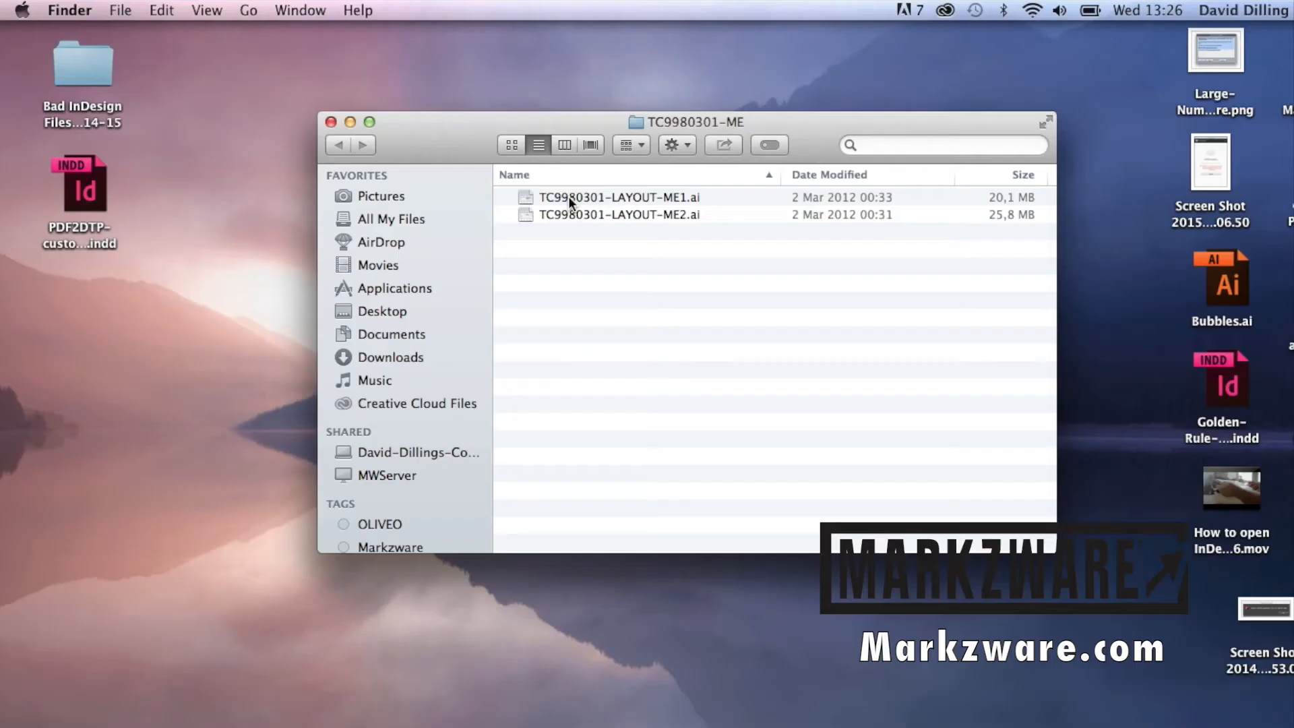
pyautogui.moveTo(573, 225)
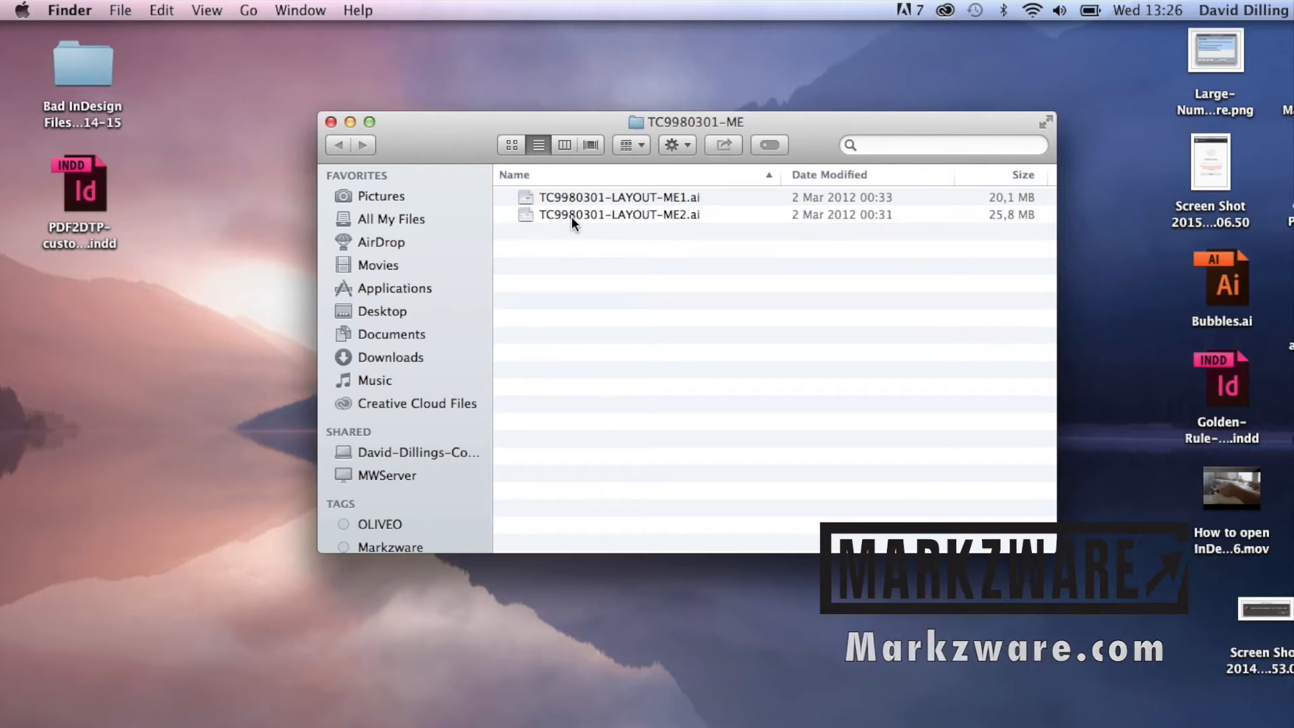
# - Open TC9980301-LAYOUT-ME2.ai from the TC9980301-ME folder in Illustrator
pyautogui.doubleClick(620, 215)
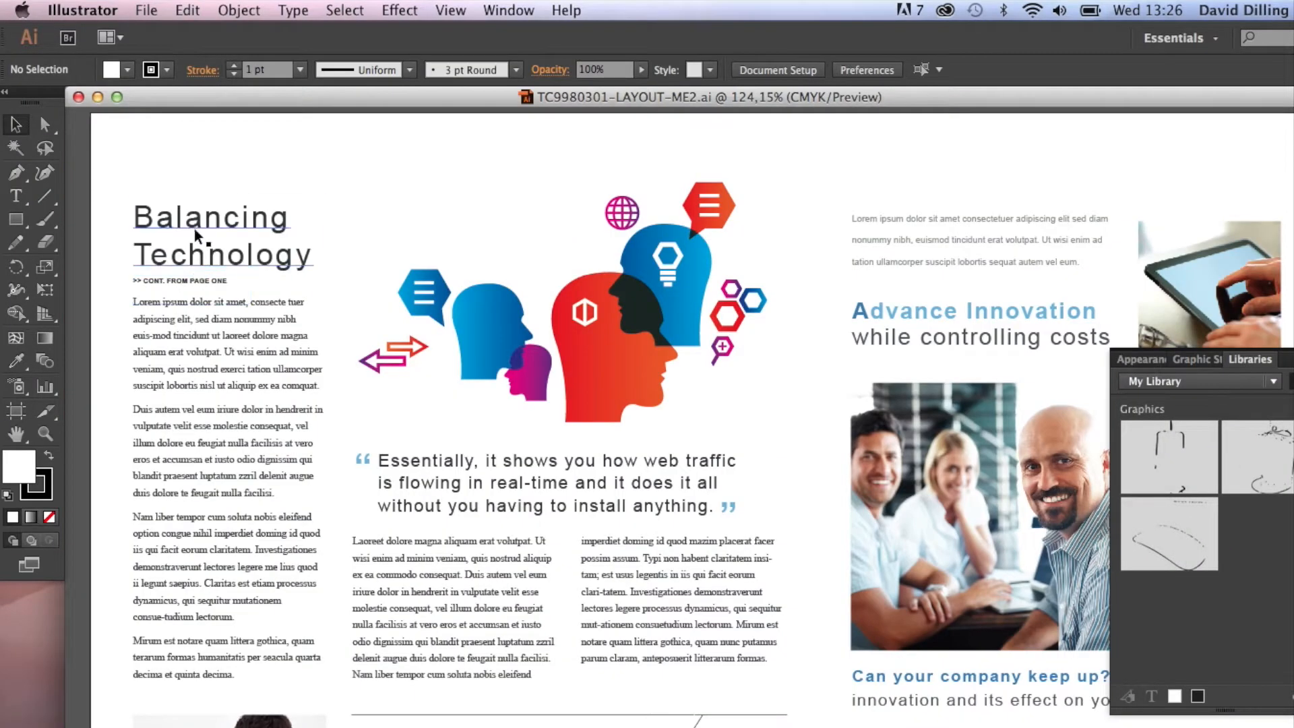
pyautogui.click(565, 330)
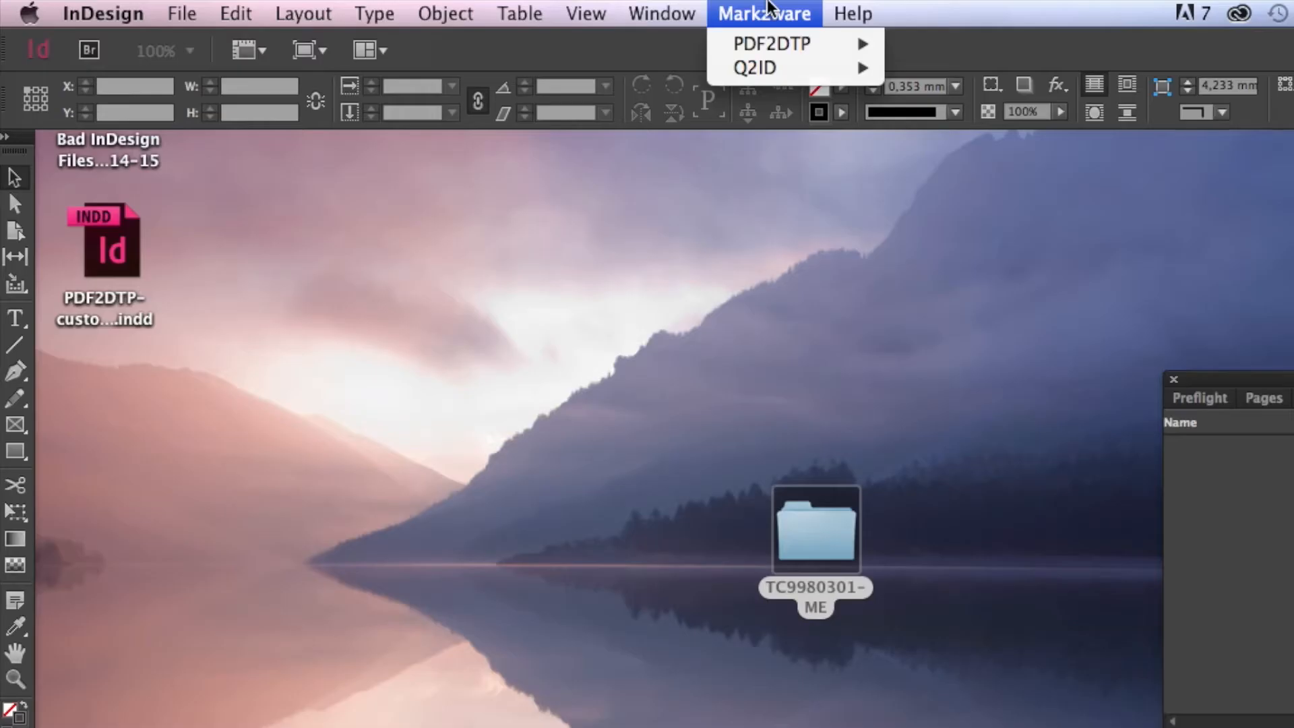
pyautogui.moveTo(771, 43)
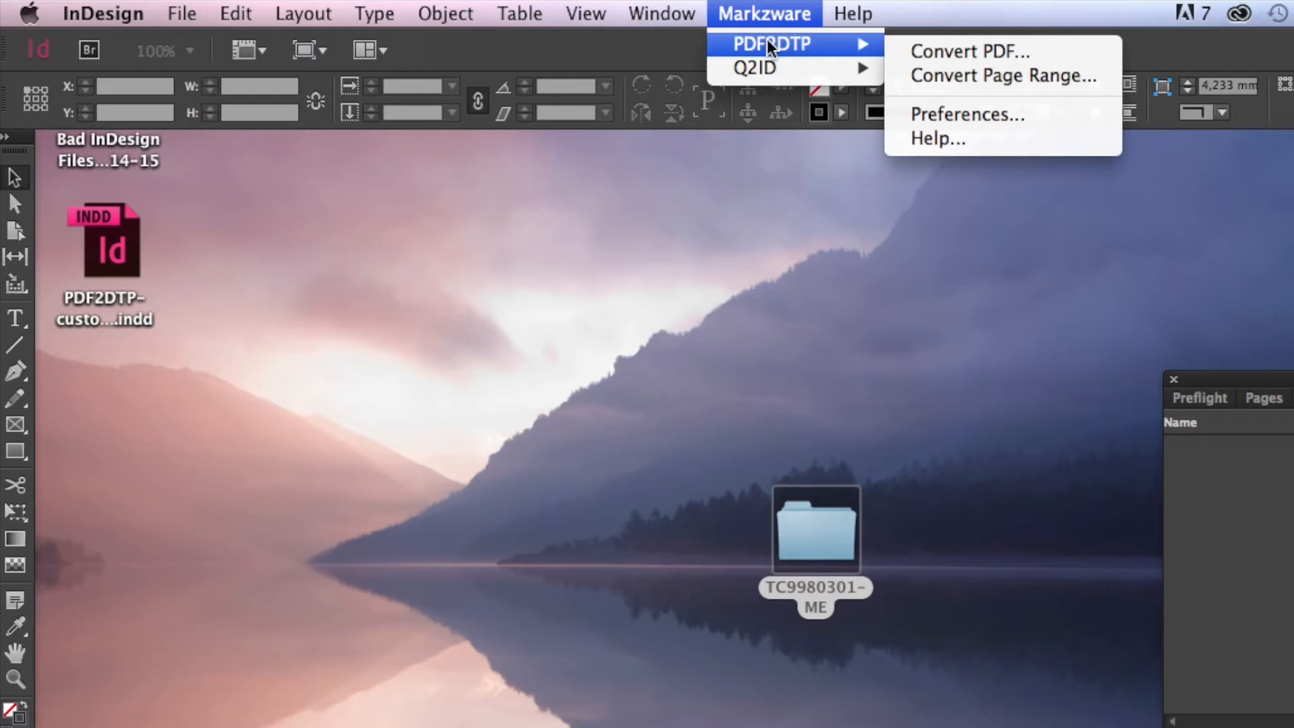
pyautogui.moveTo(971, 51)
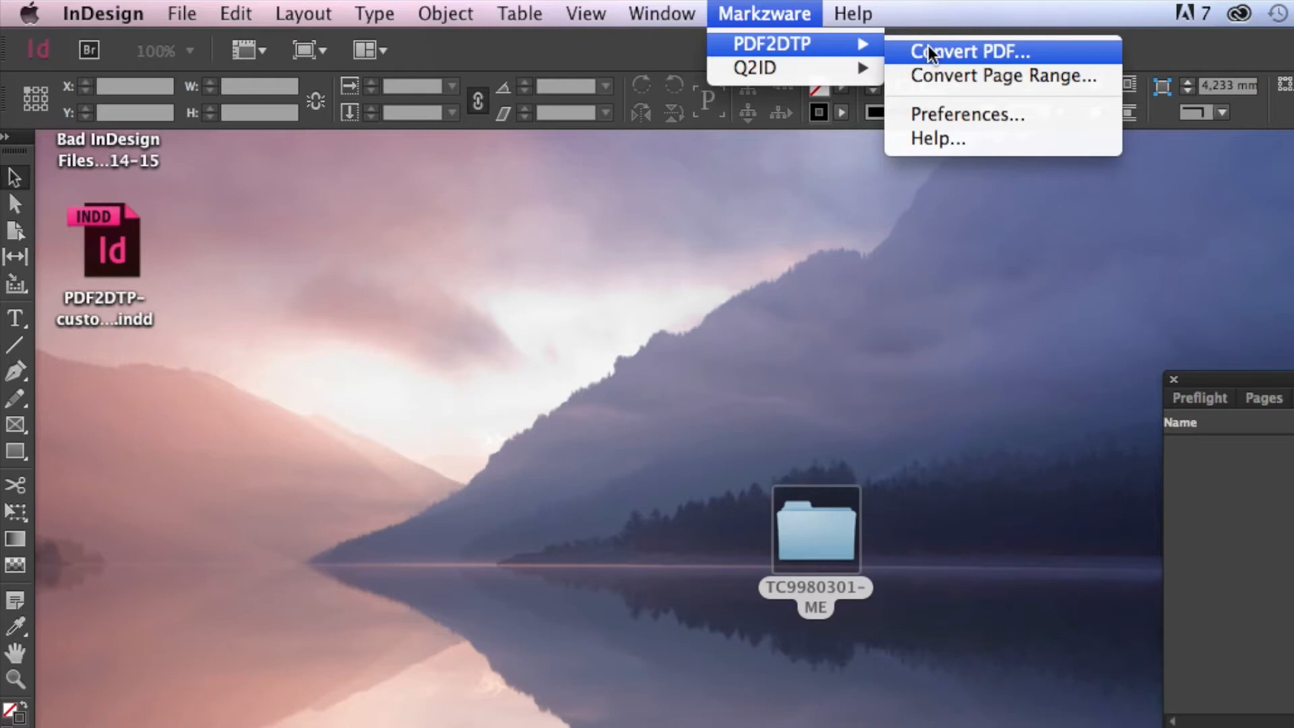
# - Start Markzware PDF2DTP Convert PDF and choose TC9980301-LAYOUT-ME2.ai in the file dialog
pyautogui.click(969, 51)
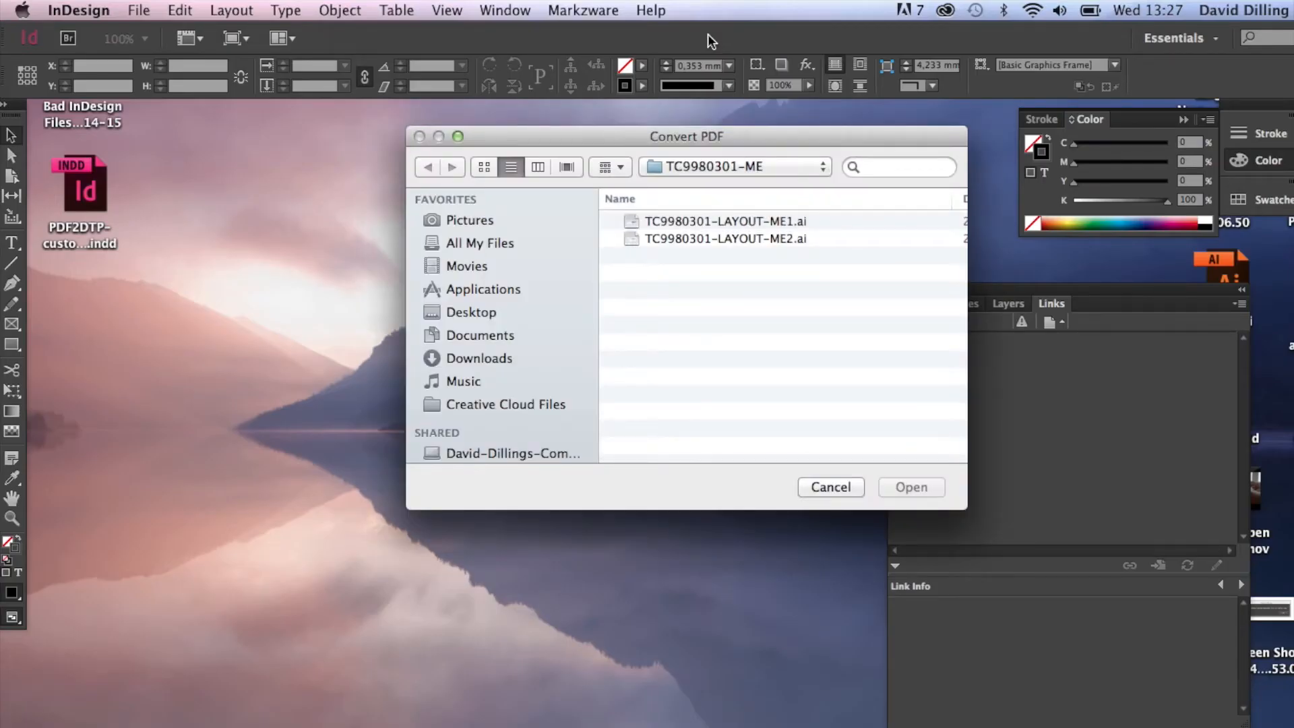
pyautogui.moveTo(767, 113)
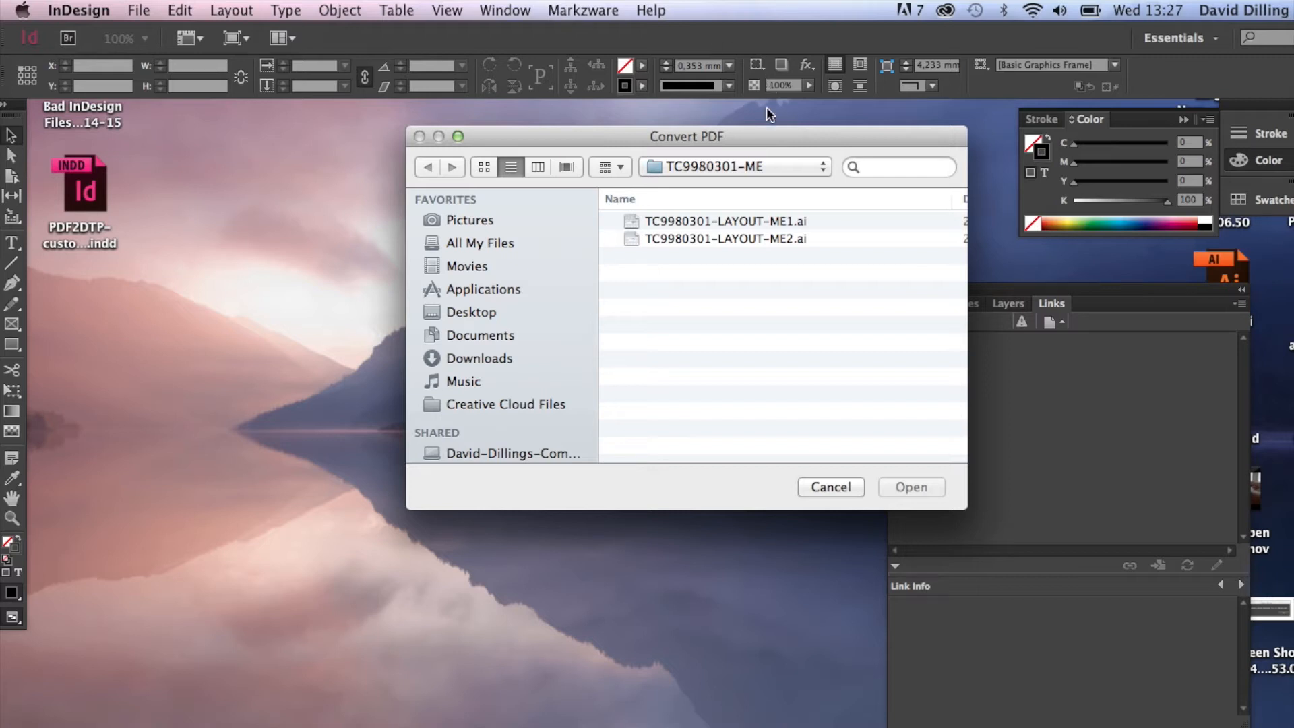
pyautogui.moveTo(769, 200)
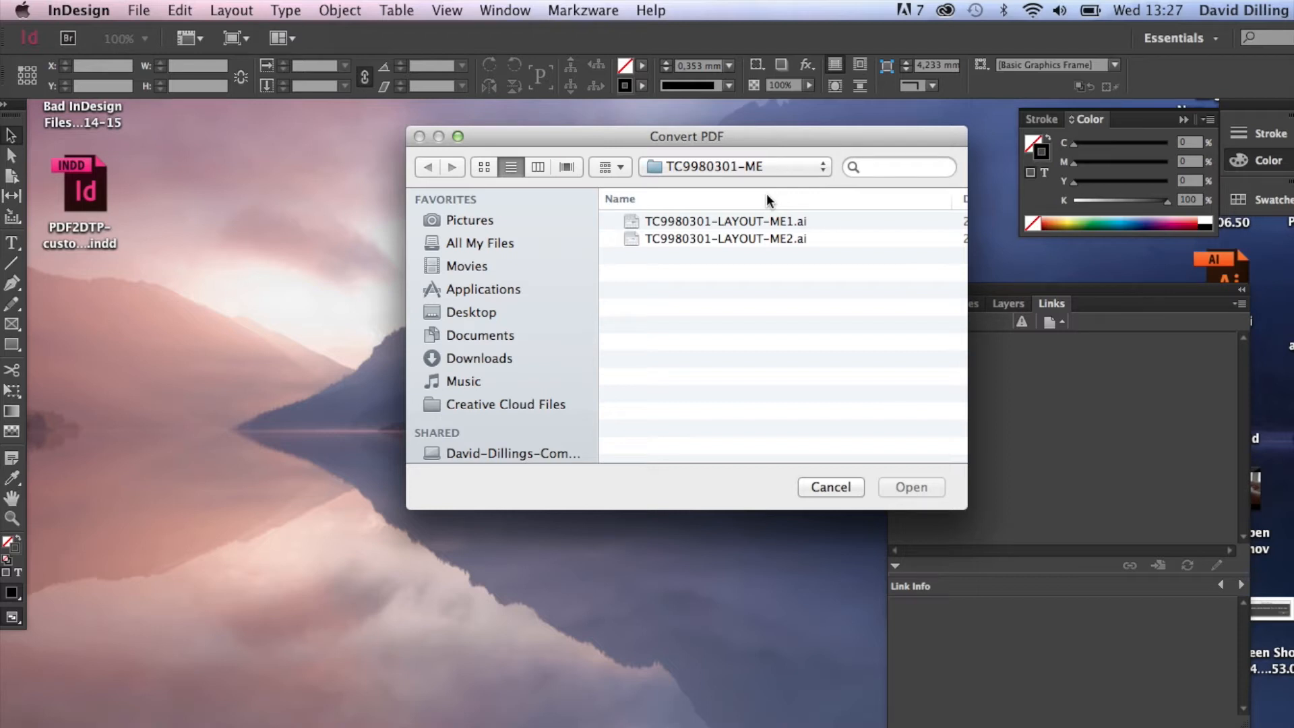
pyautogui.moveTo(767, 230)
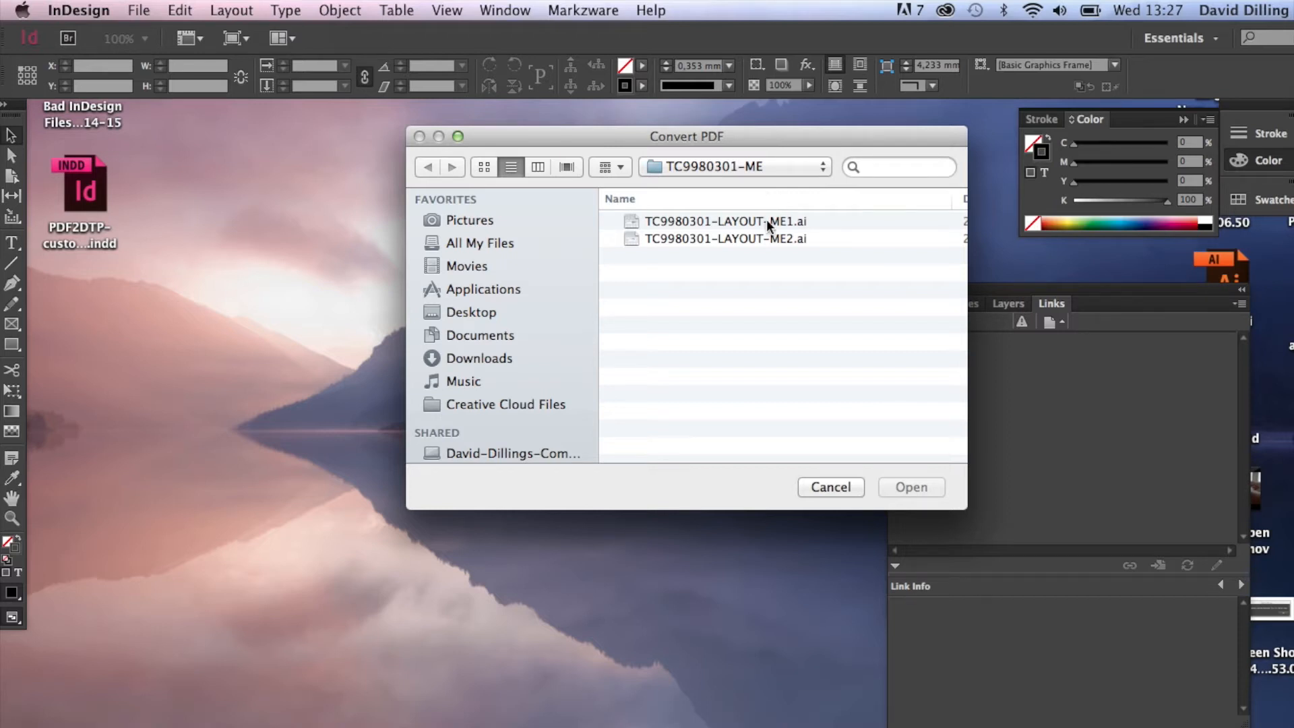
pyautogui.click(726, 239)
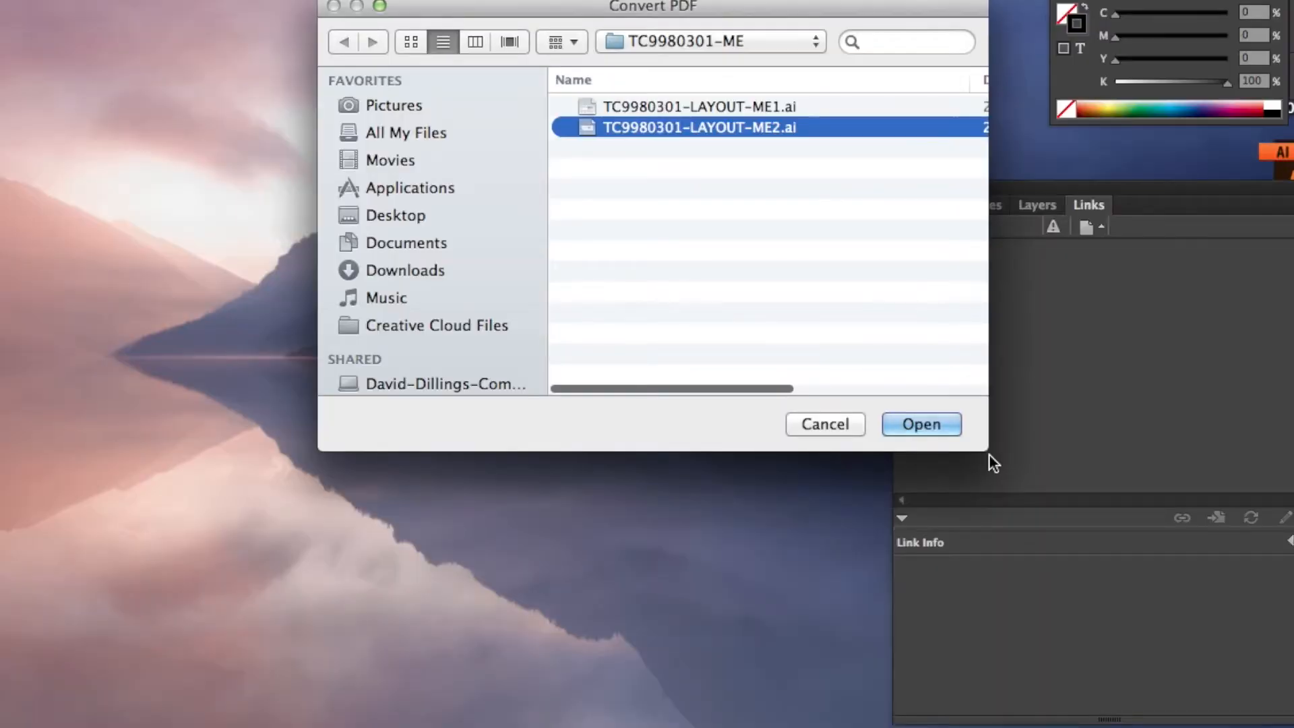
# - Run the conversion with default preferences, producing TC9980301-LAYOUT-ME2.indd with four linked images
pyautogui.click(920, 424)
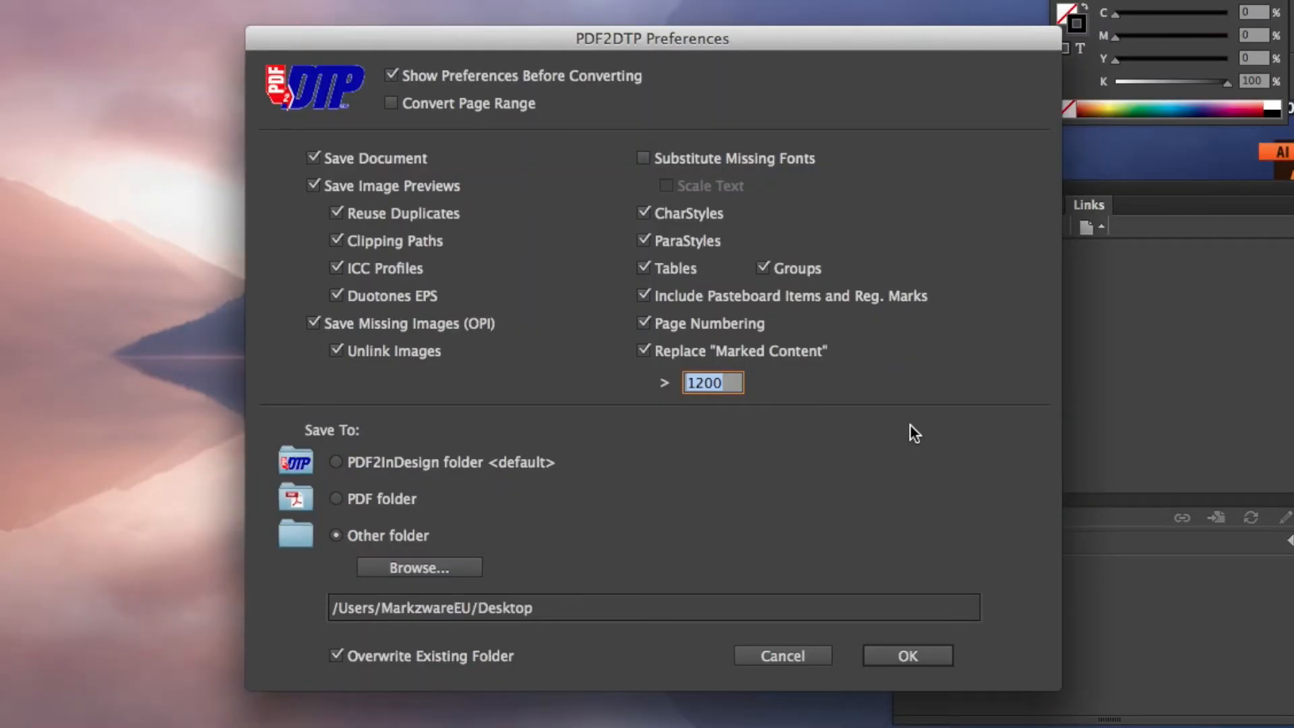
pyautogui.moveTo(972, 630)
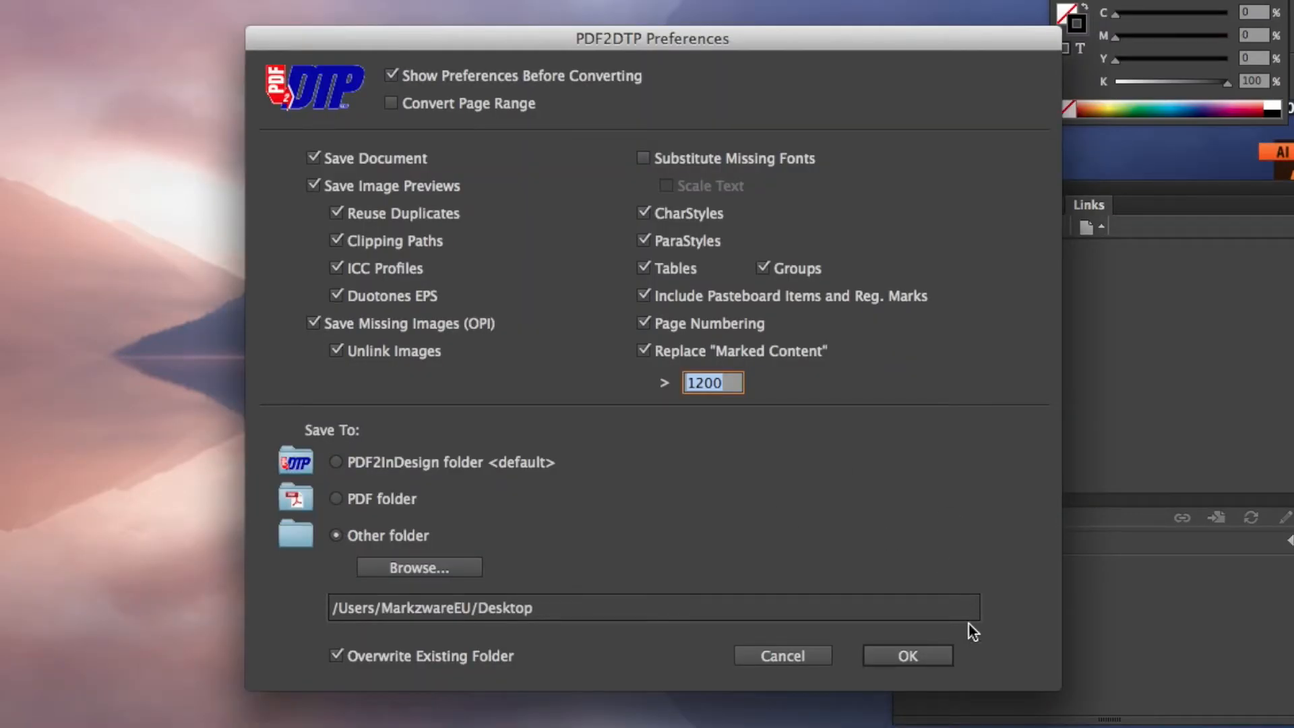
pyautogui.moveTo(642, 158)
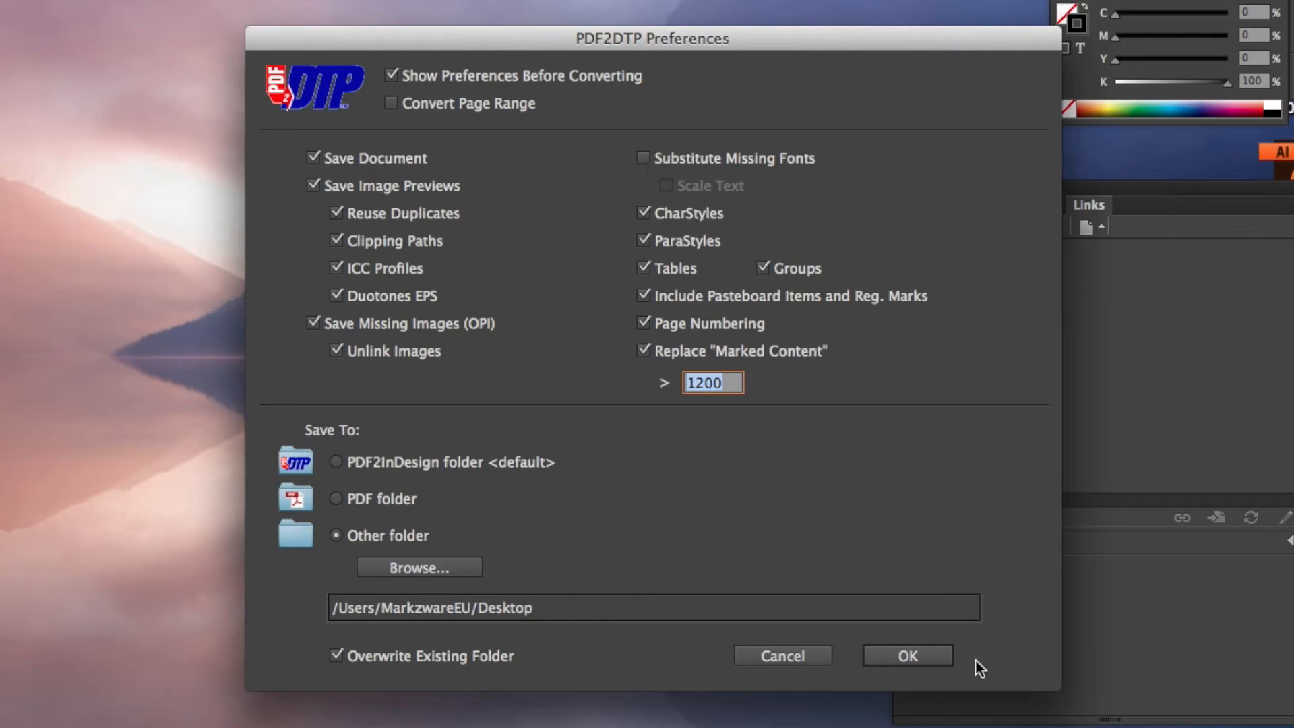
pyautogui.click(907, 655)
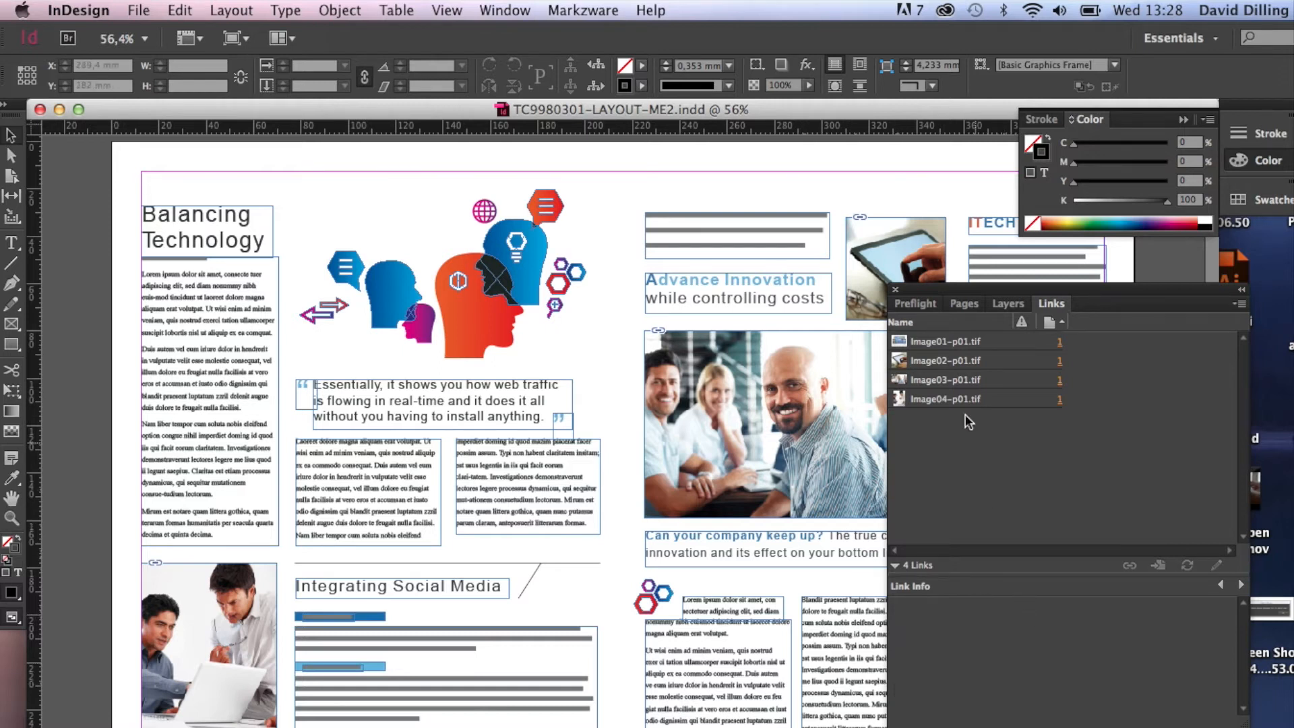
pyautogui.click(946, 341)
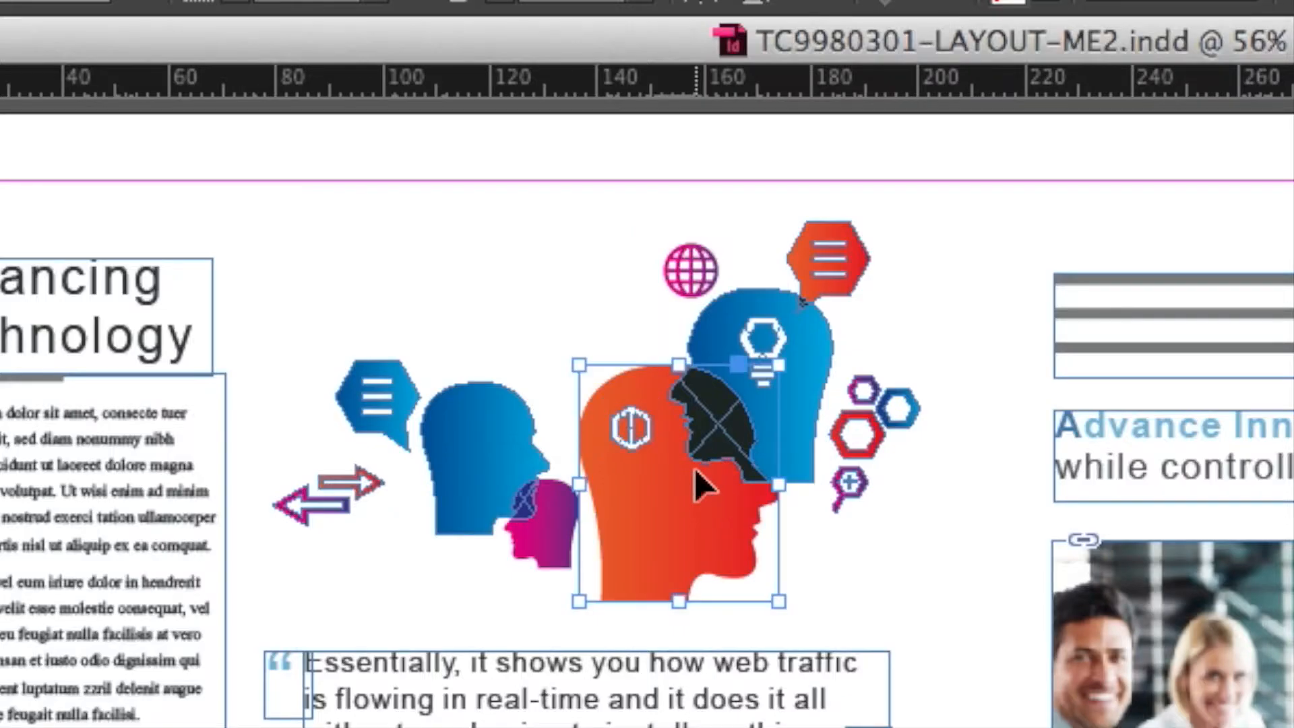
pyautogui.moveTo(433, 508)
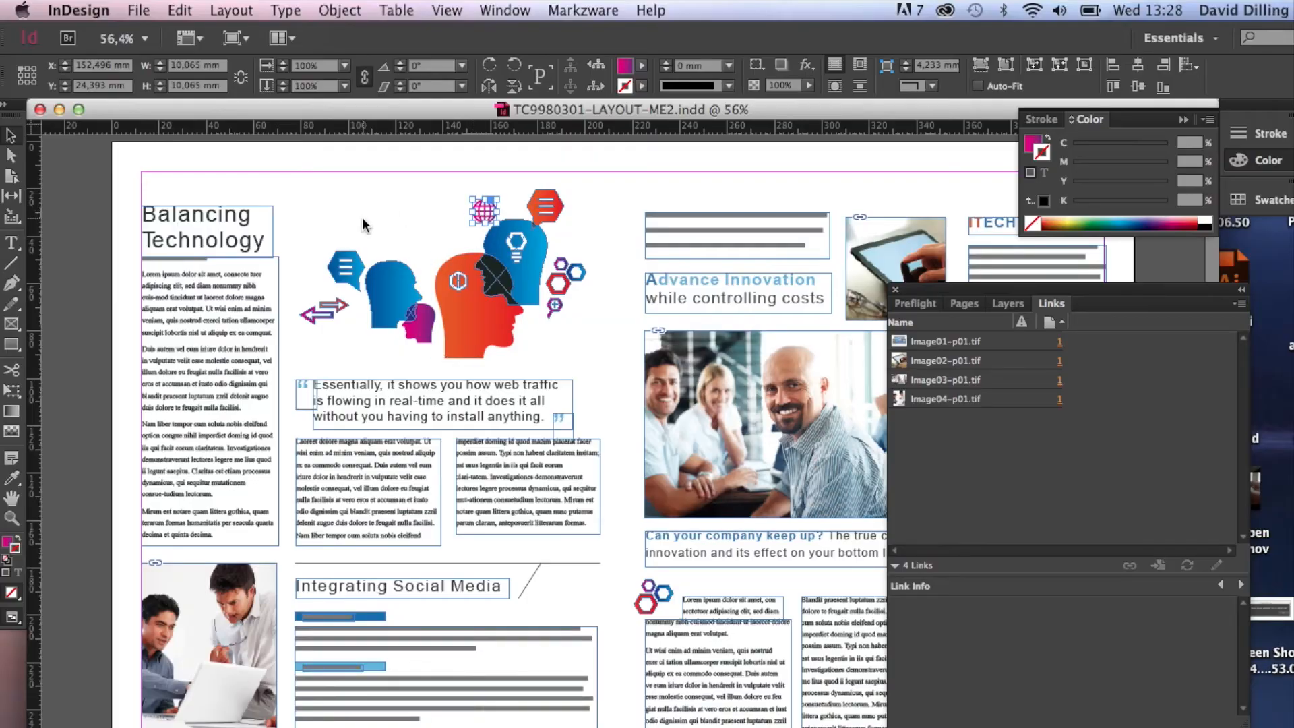
pyautogui.click(206, 231)
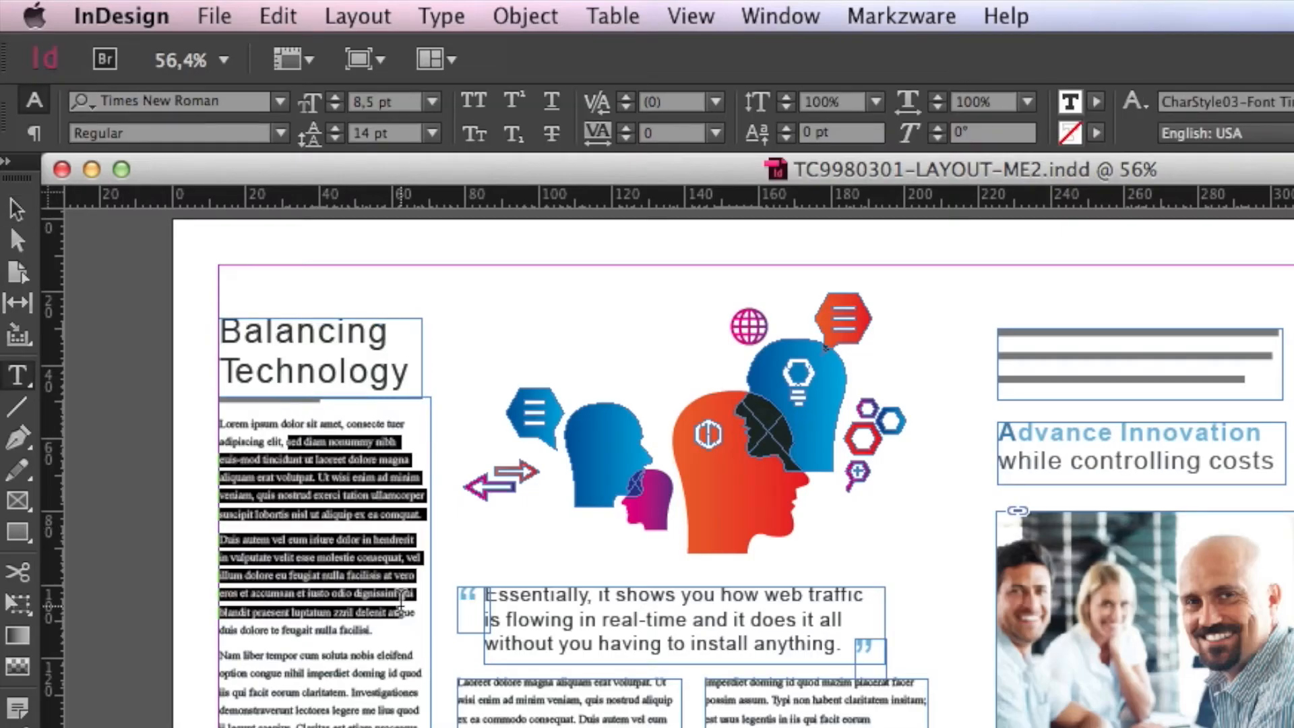
# - Delete the Balancing Technology body paragraphs, keeping only the opening line, then switch to the browser
pyautogui.click(669, 101)
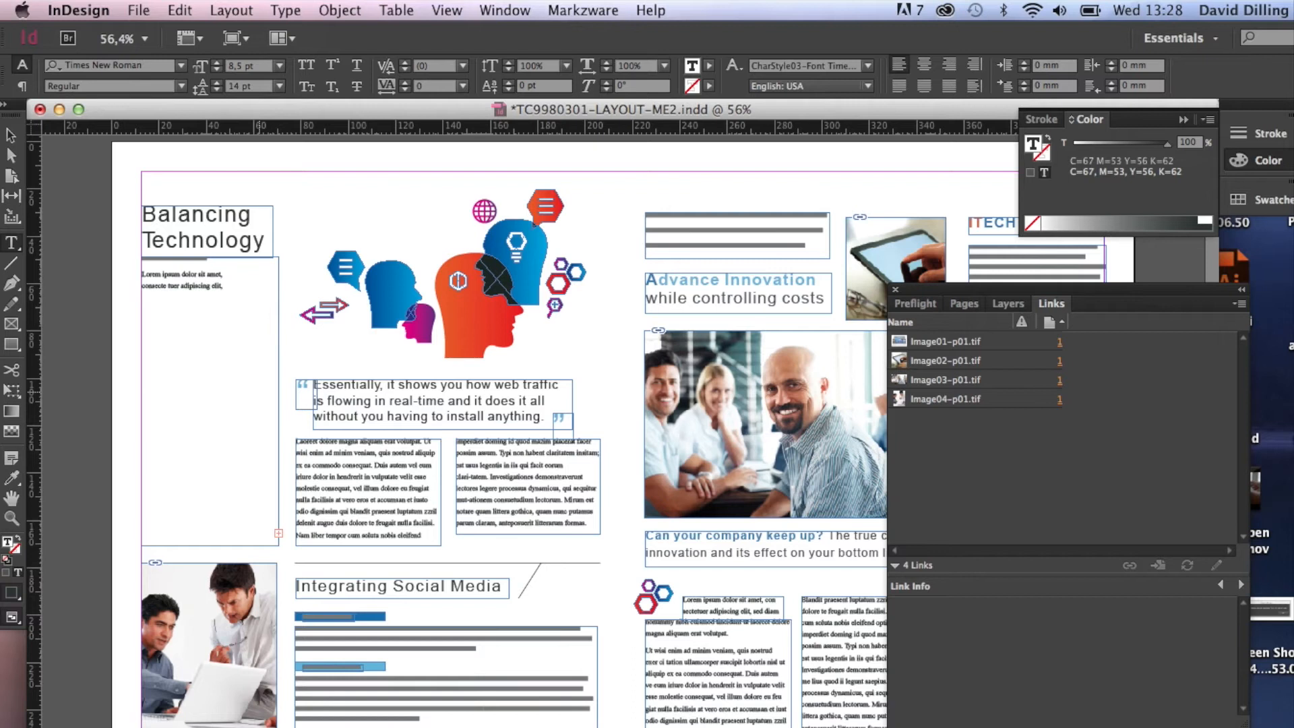
pyautogui.click(180, 11)
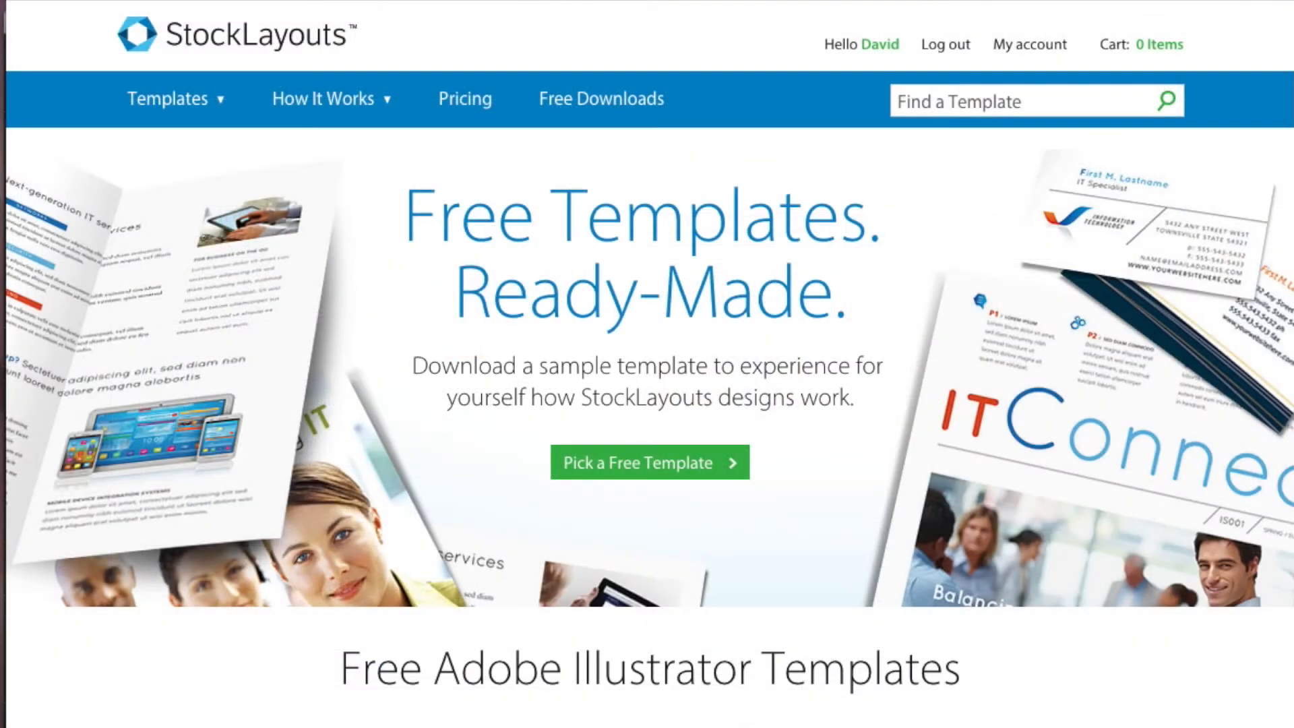
pyautogui.moveTo(563, 377)
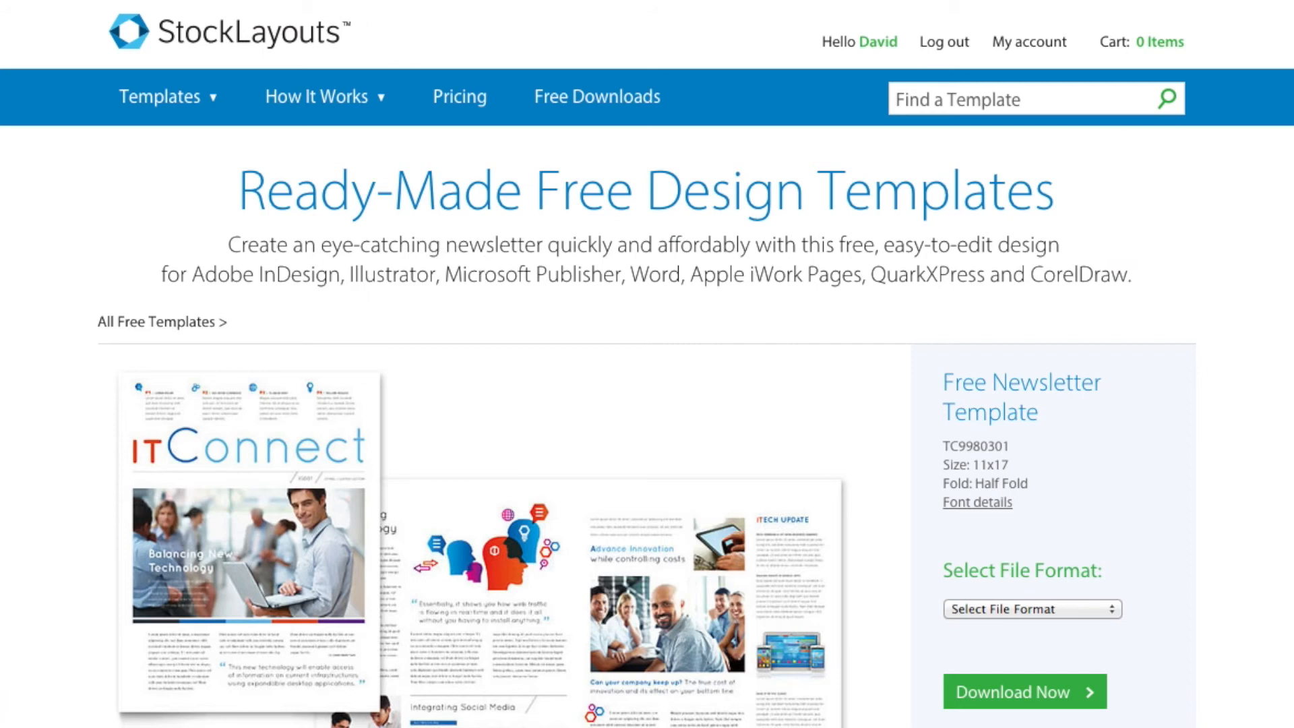
# - Move from the StockLayouts TC9980301 template page to the Markzware PDF2DTP product page
pyautogui.click(399, 22)
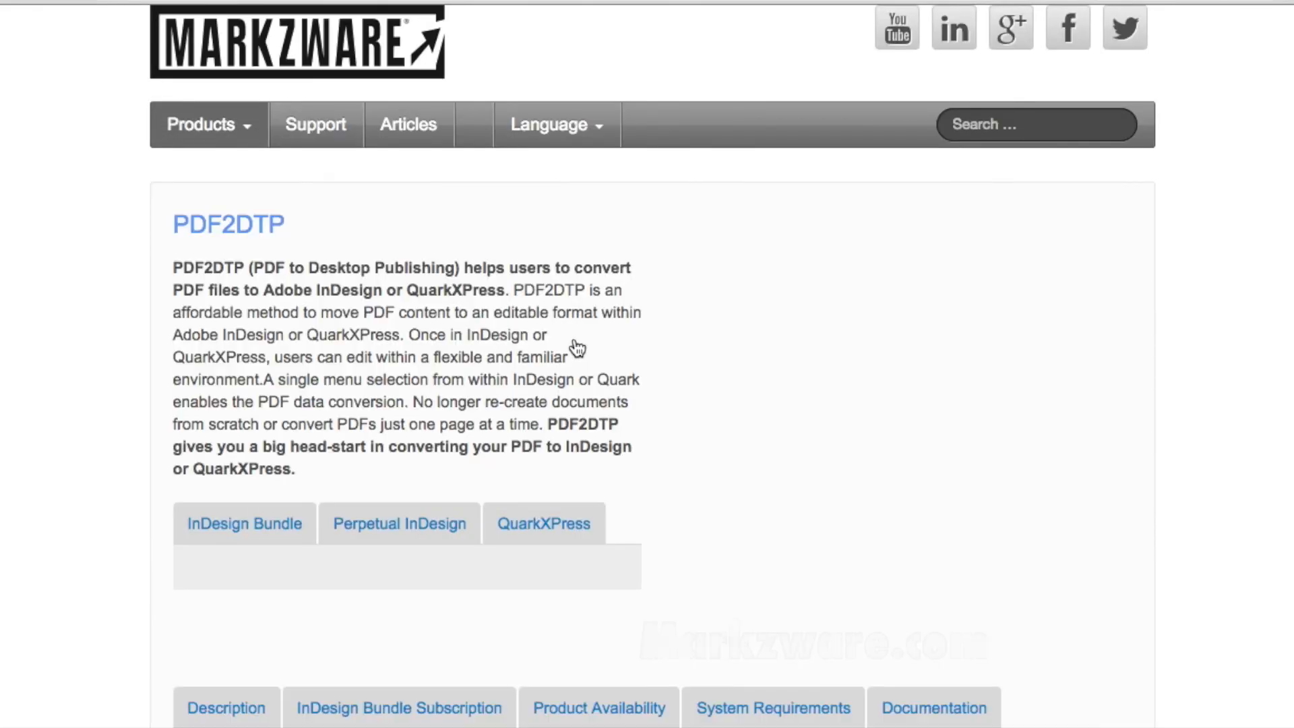
# - Show the 12 Month InDesign Bundle Subscription details on the PDF2DTP page
pyautogui.click(244, 523)
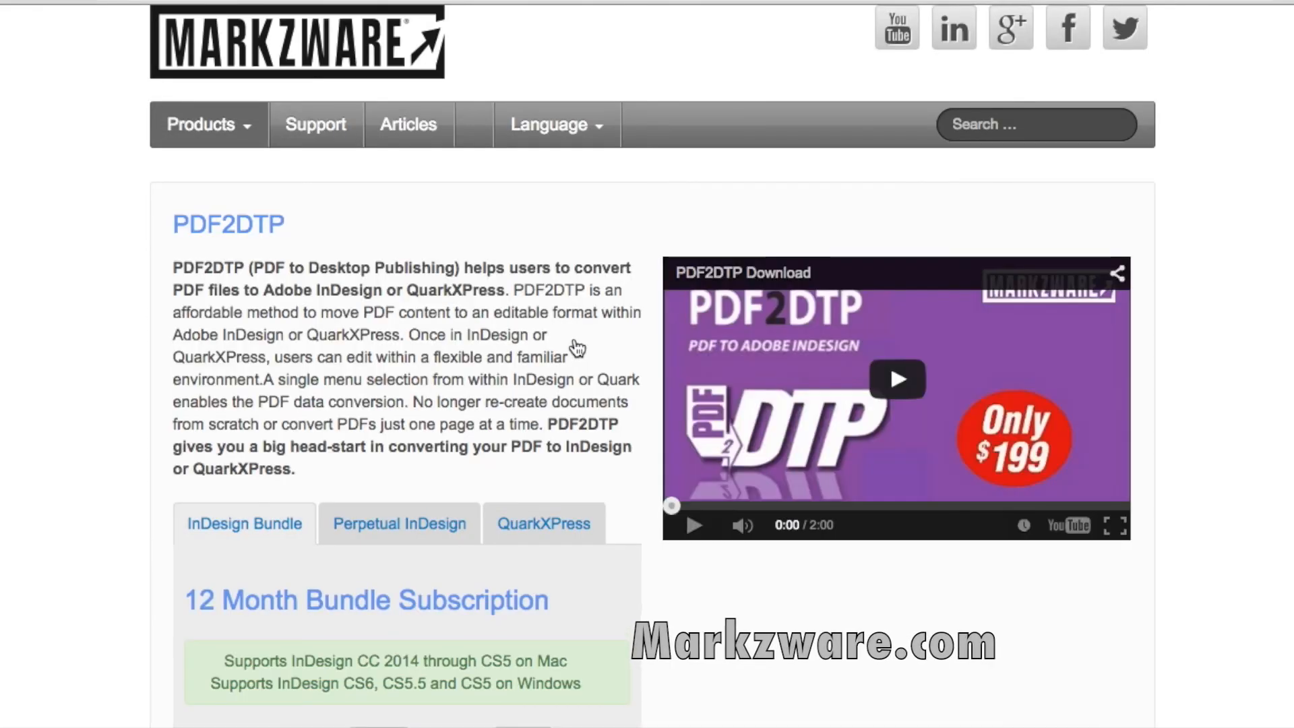